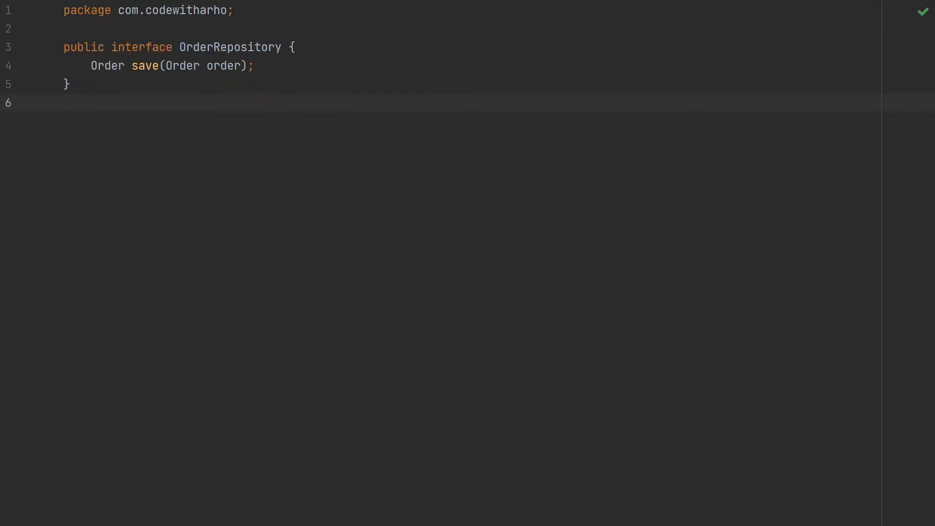
# Open build.gradle from the Project tool window to add a dependency below junit-jupiter.
pyautogui.click(64, 102)
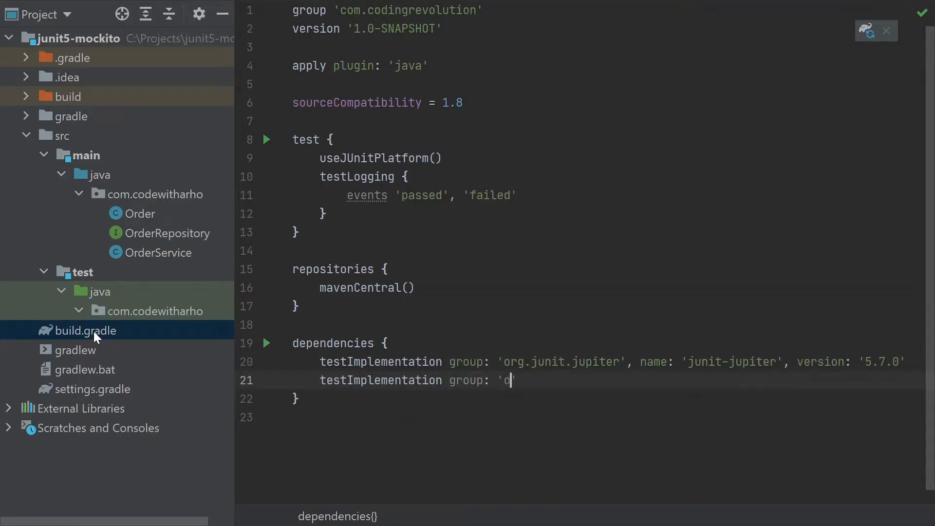
# Complete the testImplementation line with group 'org.mockito', name 'mockito-core' and a version.
pyautogui.write("rg.mockito', name:")
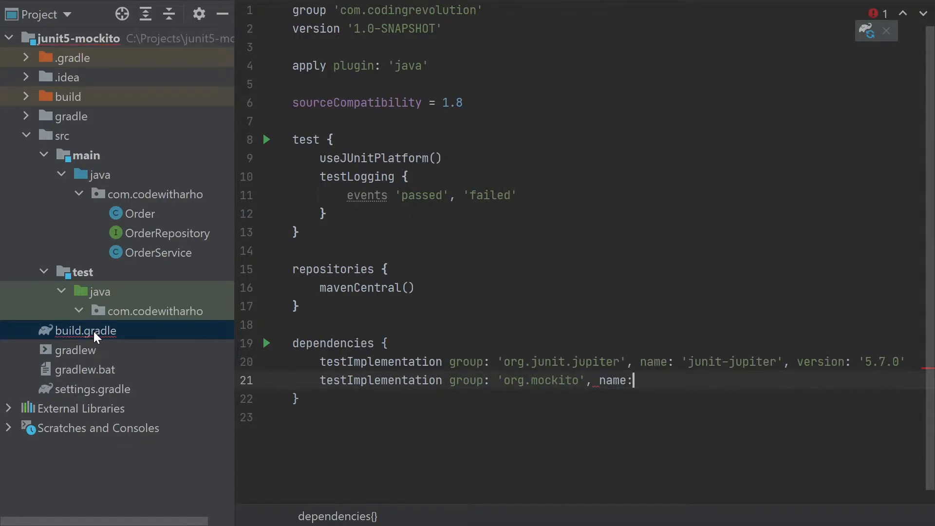
pyautogui.write("'mockito-core', version: '")
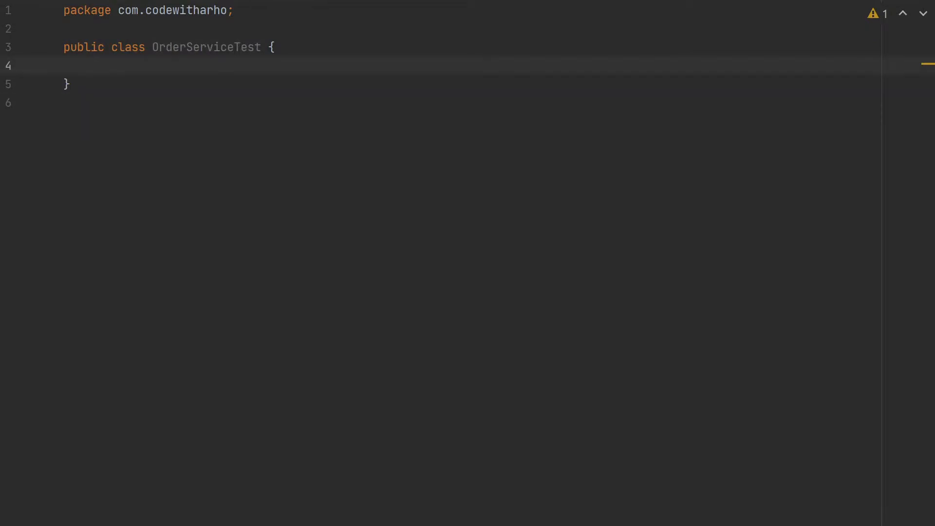
pyautogui.write('private OrderRepository orderRepository;')
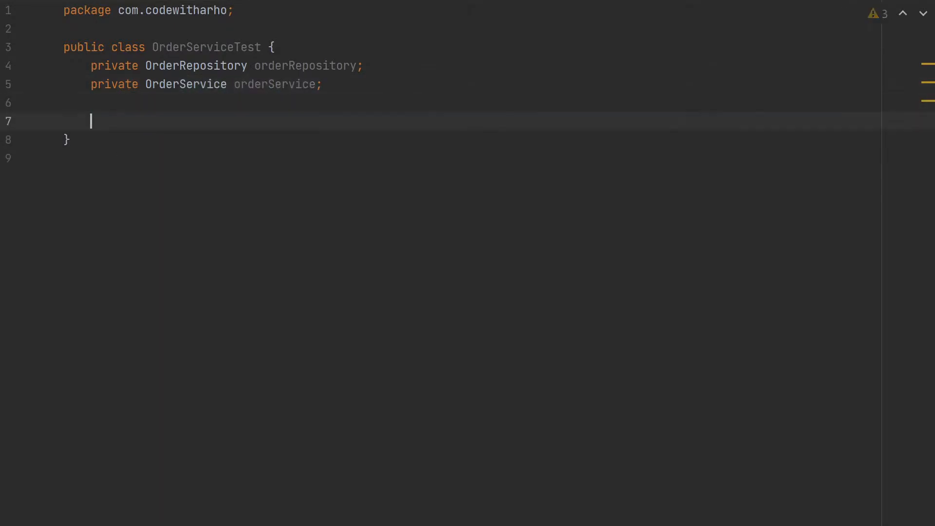
pyautogui.write('@BeforeEach')
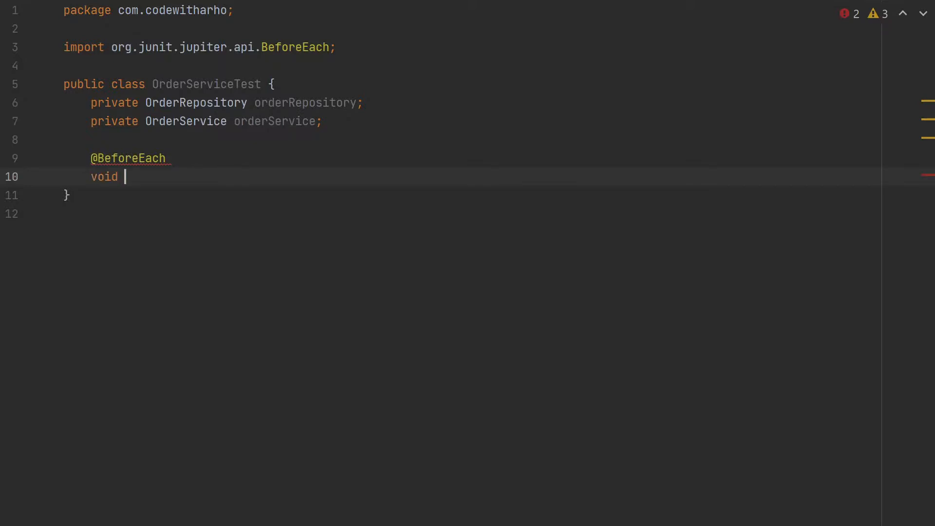
pyautogui.write('initService()')
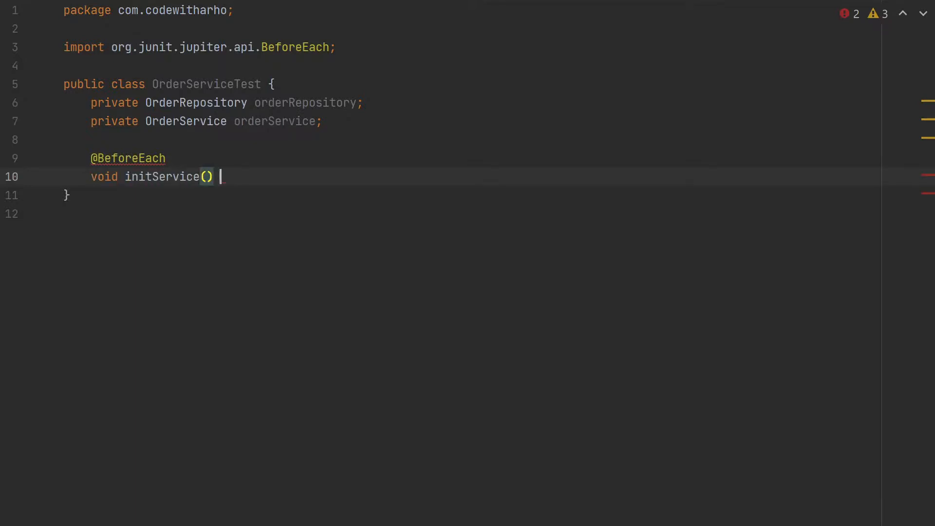
pyautogui.write('{')
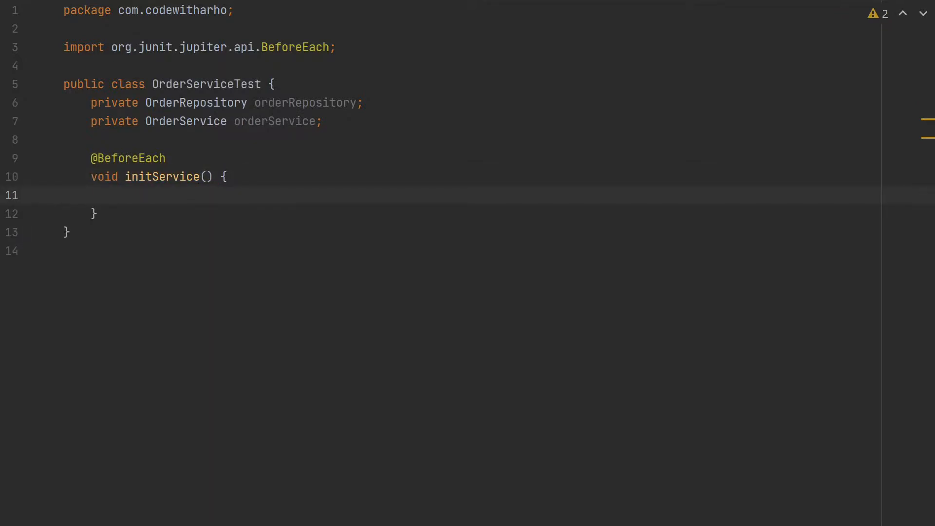
pyautogui.write('orderRepository =')
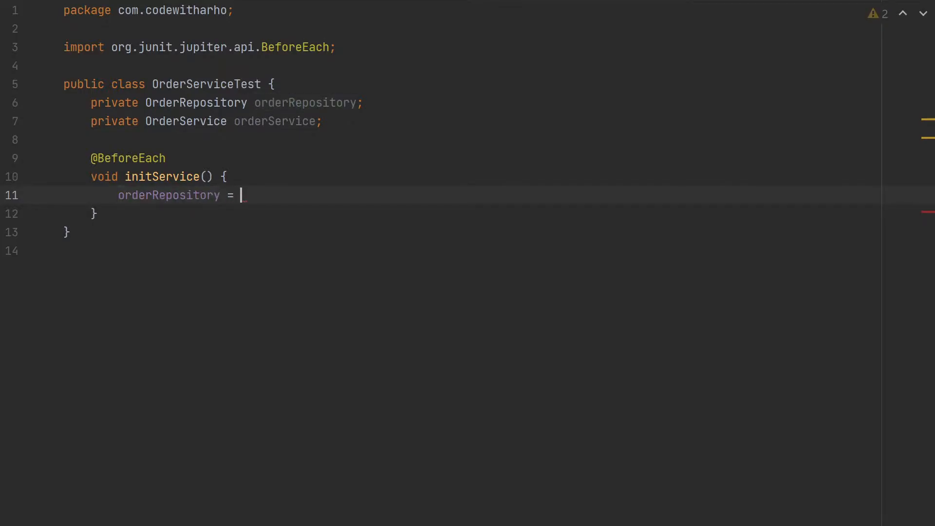
pyautogui.write('mock()')
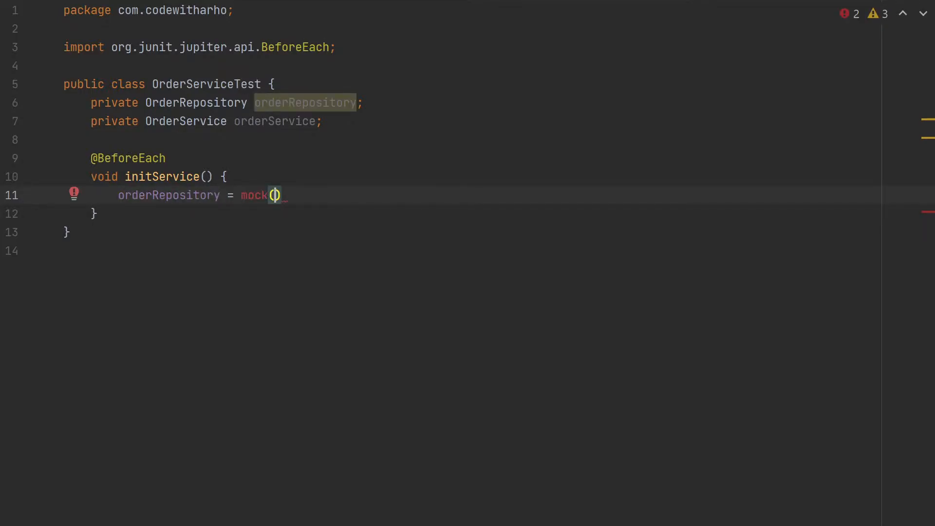
pyautogui.write('OrderRepository.class')
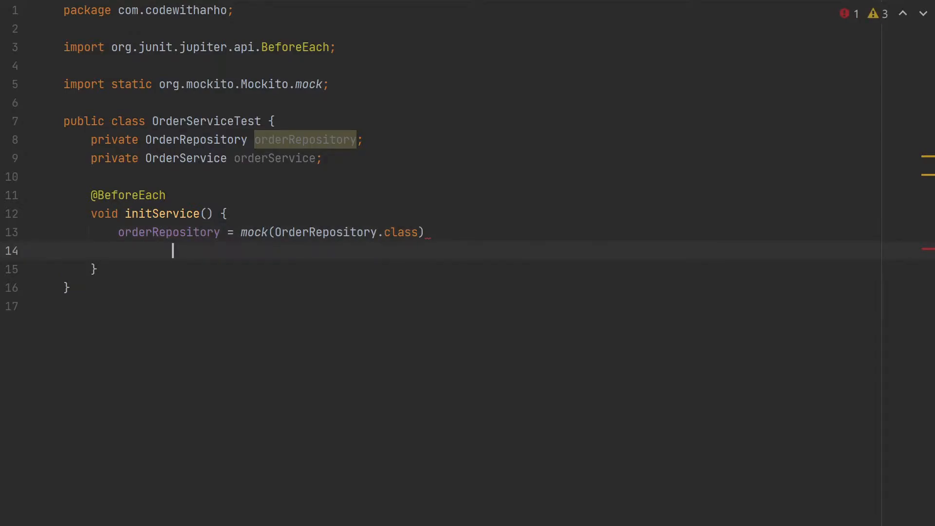
pyautogui.write('orderService = new')
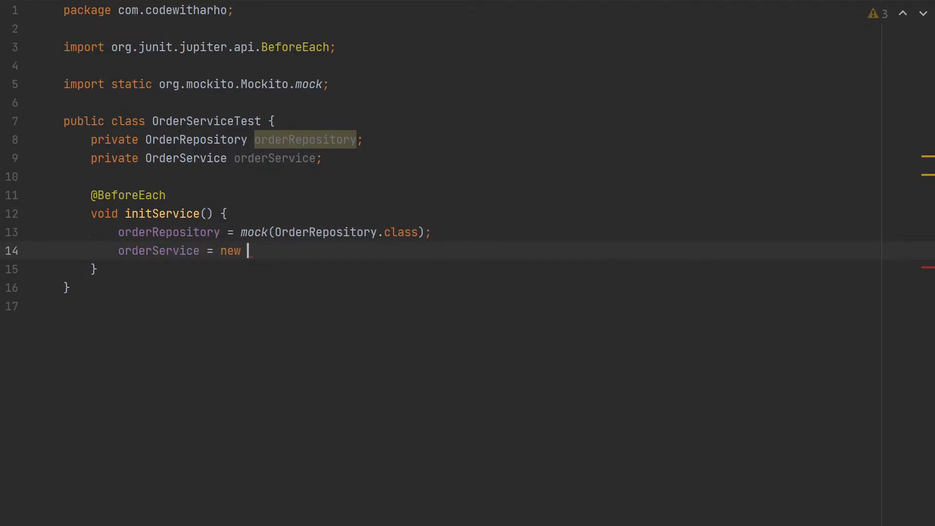
pyautogui.write('OrderService(orderRepository);')
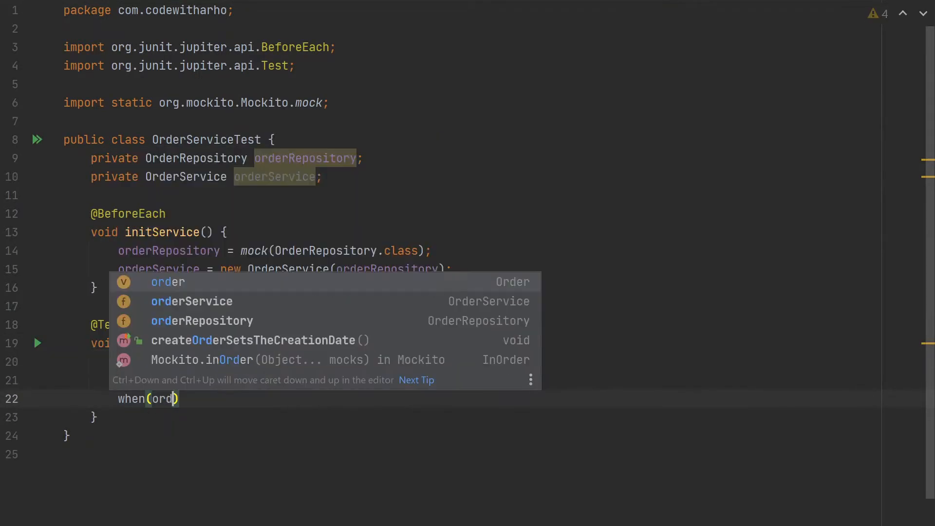
# Stub save(any(Order.class)) to return its first argument, call orderService.create, and assertNotNull the creation date.
pyautogui.write('orderRepository.save(any(Order.class)))')
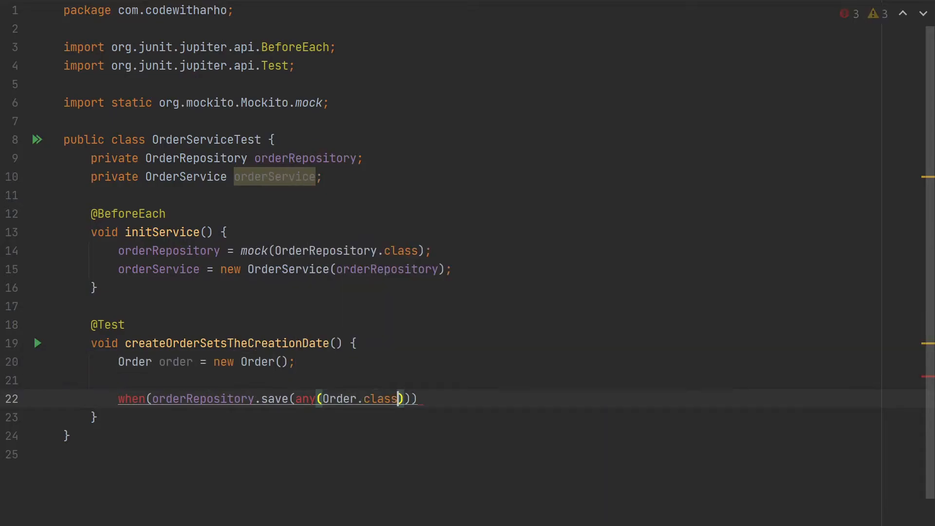
pyautogui.write('.then(returnsFirstArg());')
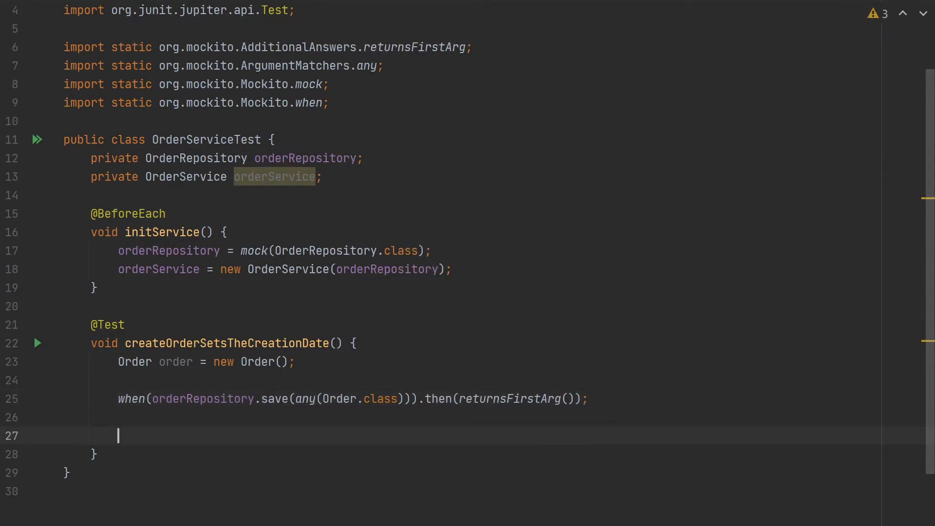
pyautogui.write('Order savedOrder = orderService.create(order);')
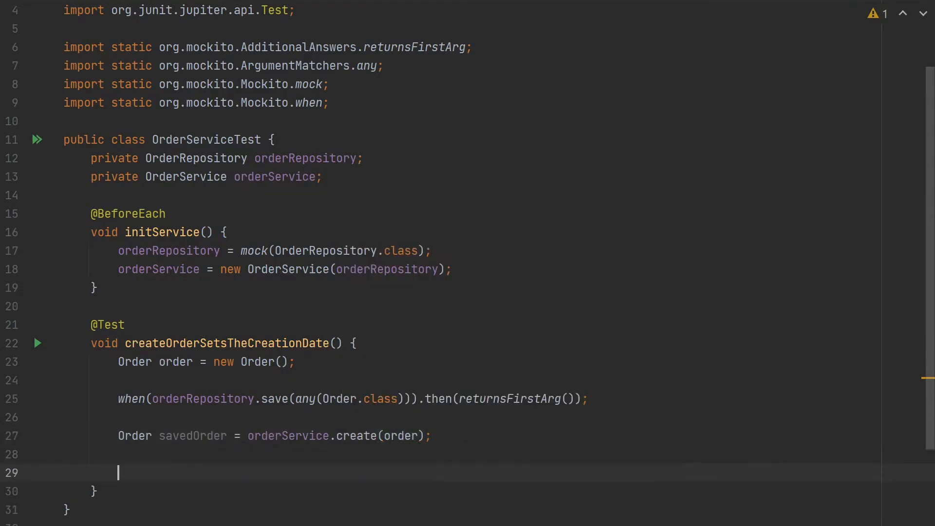
pyautogui.write('assertNotNull(or')
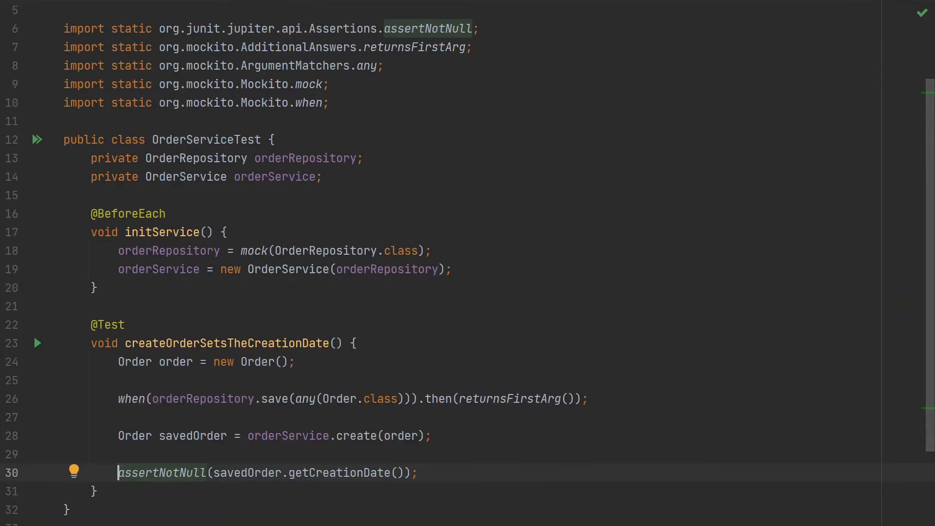
pyautogui.scroll(-3)
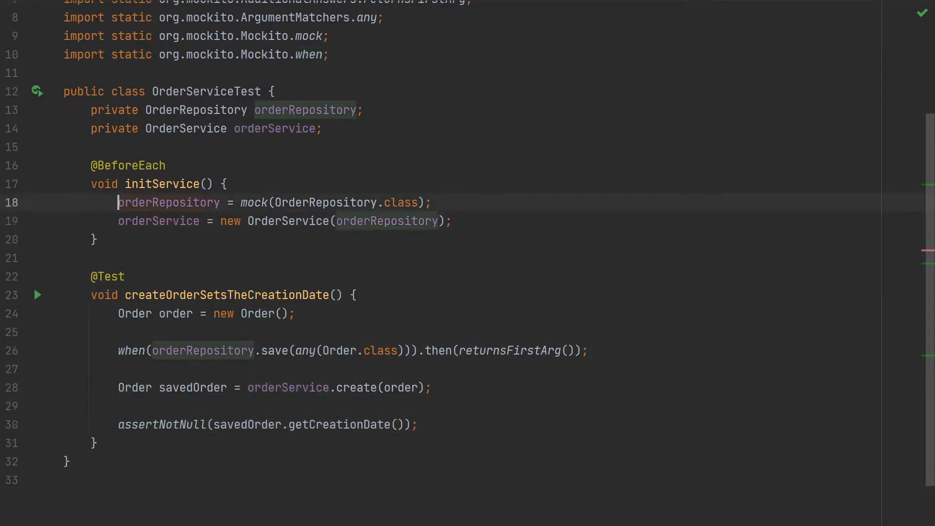
pyautogui.click(119, 165)
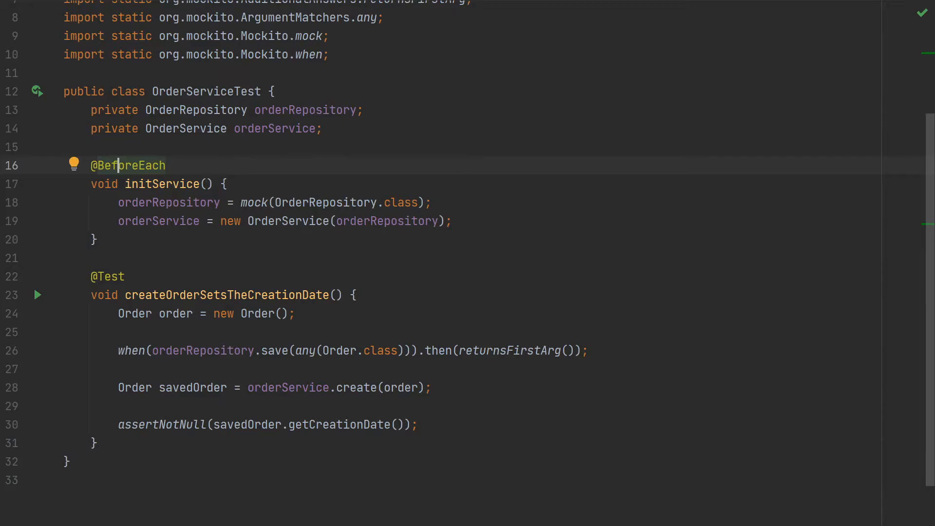
pyautogui.write('@Mock')
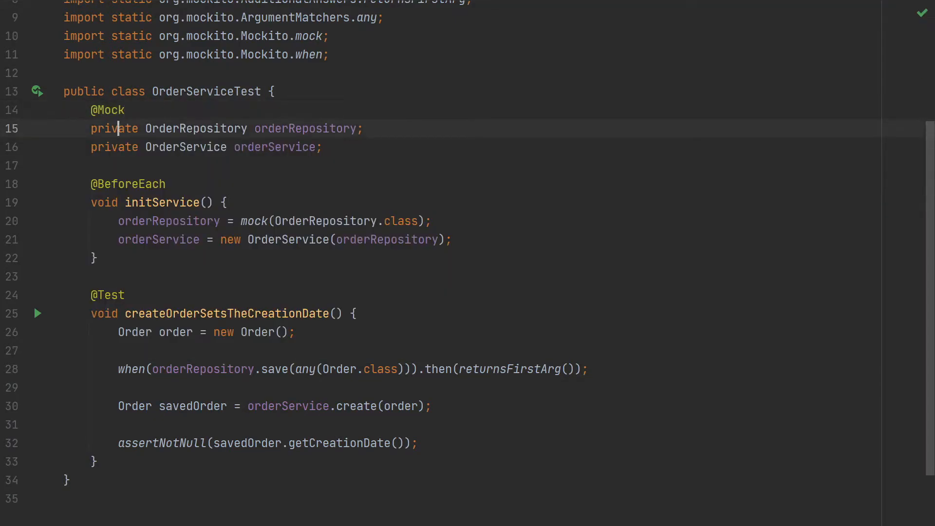
pyautogui.write('Auto')
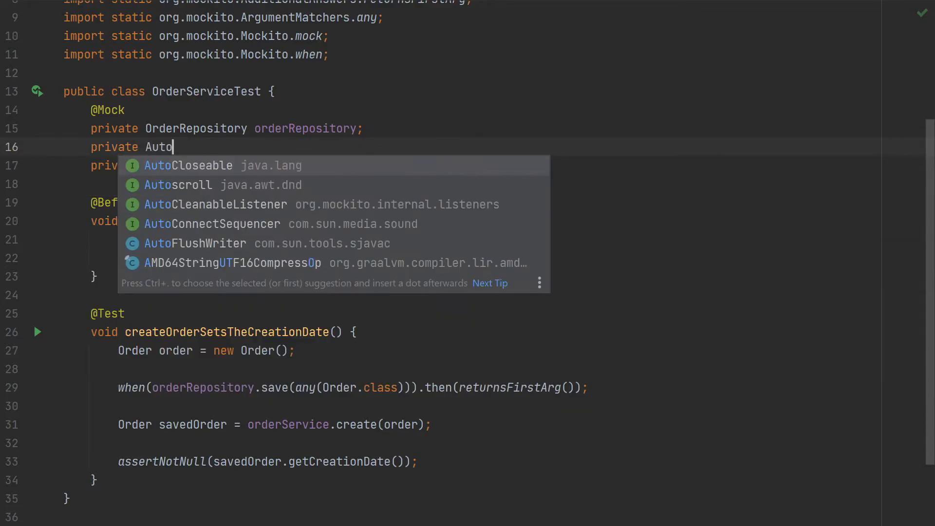
pyautogui.click(188, 165)
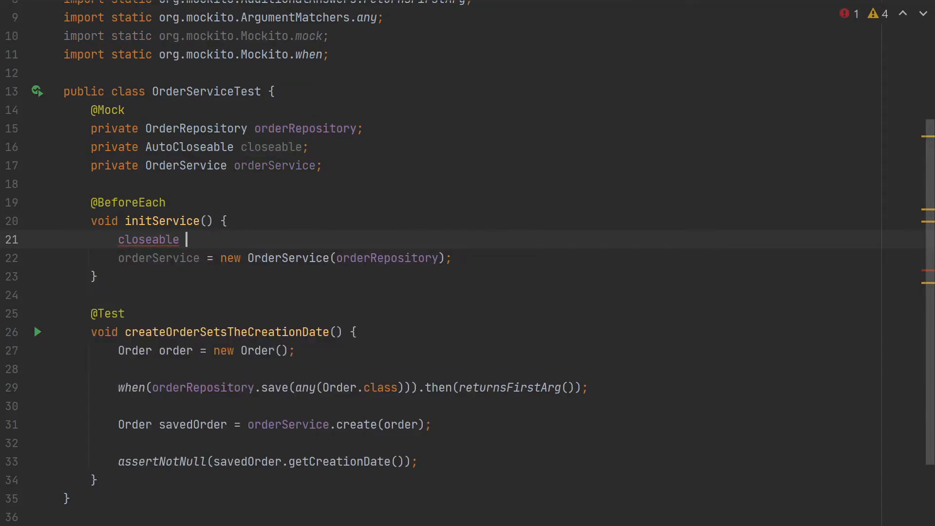
pyautogui.write('= MockitoAnnotations.')
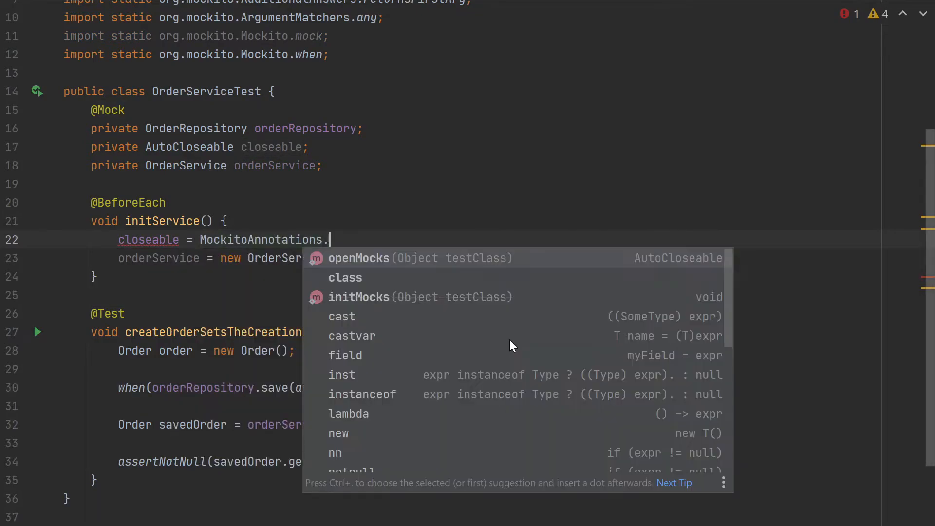
pyautogui.click(358, 257)
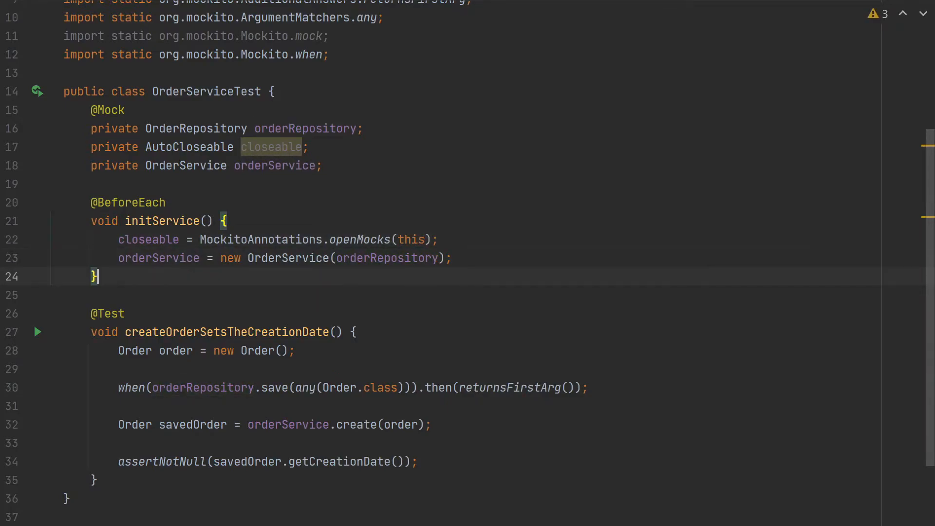
pyautogui.write('@f')
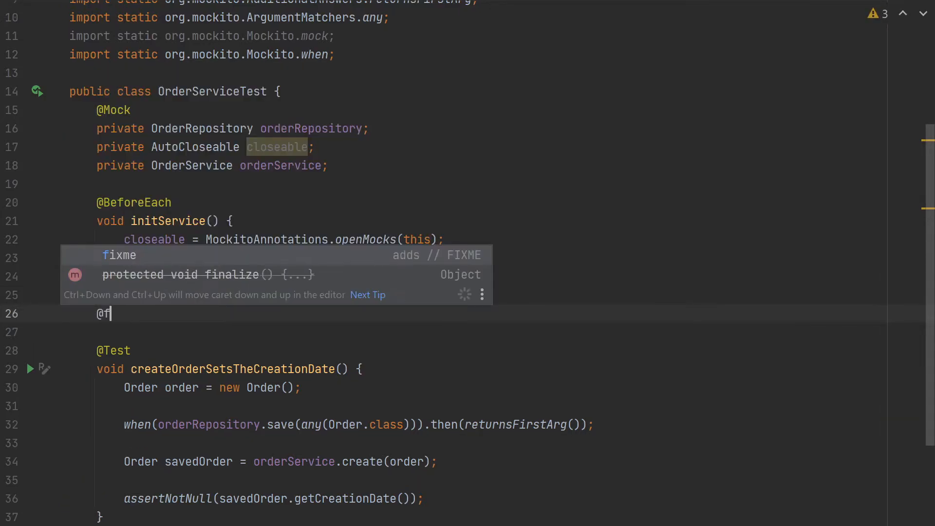
pyautogui.write('AfterEach')
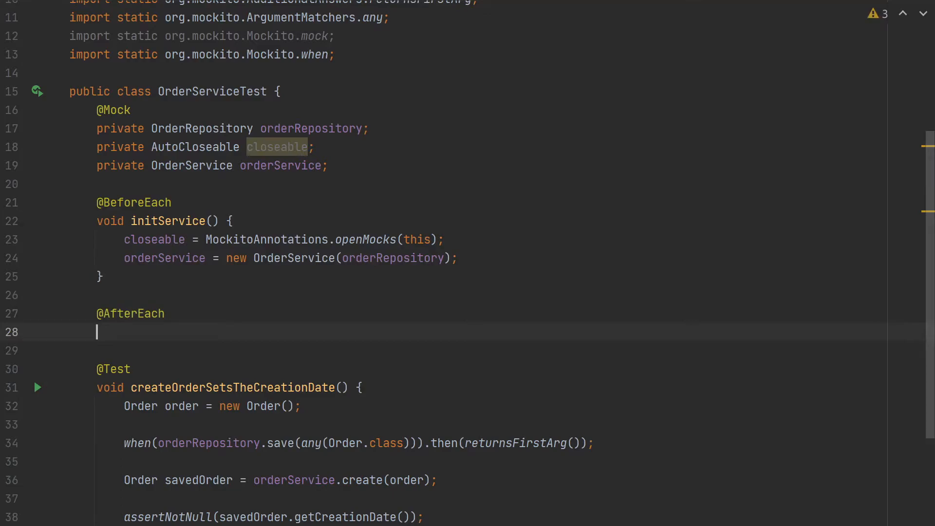
pyautogui.write('void closeService() {')
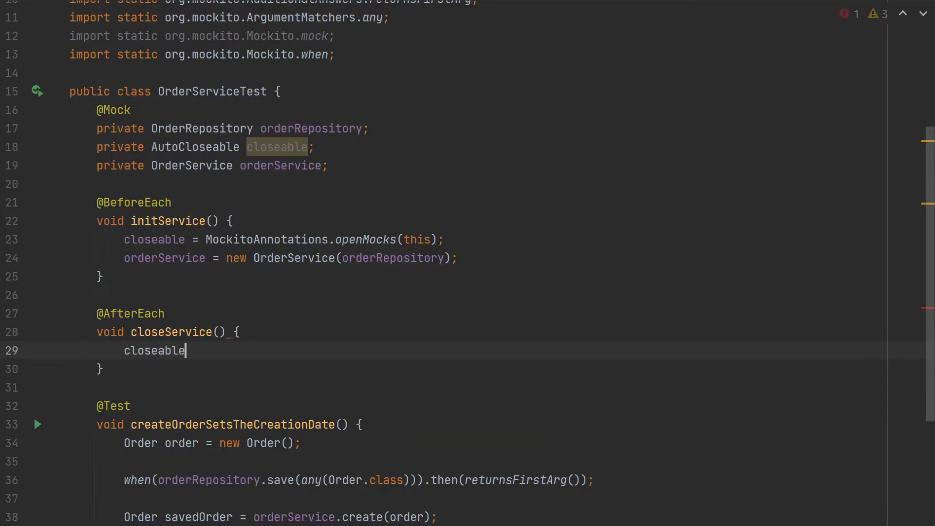
pyautogui.write('.close();')
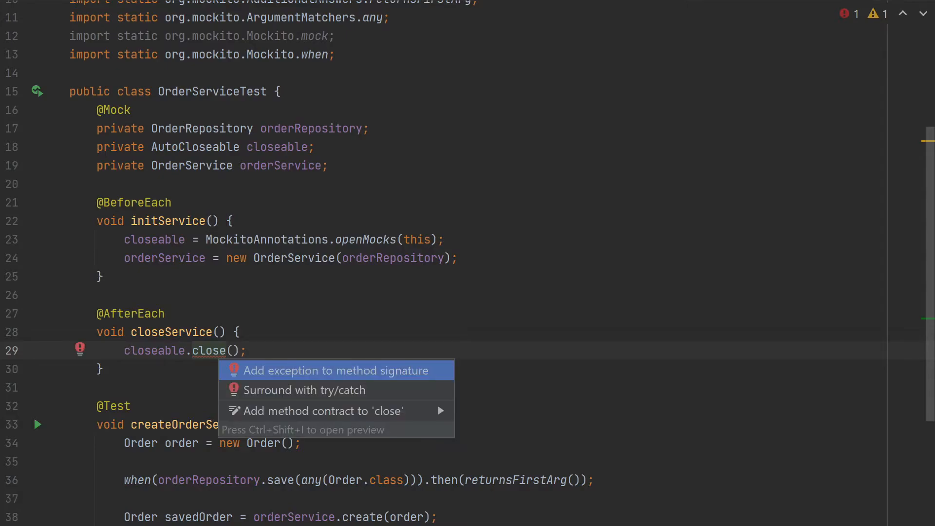
pyautogui.click(334, 370)
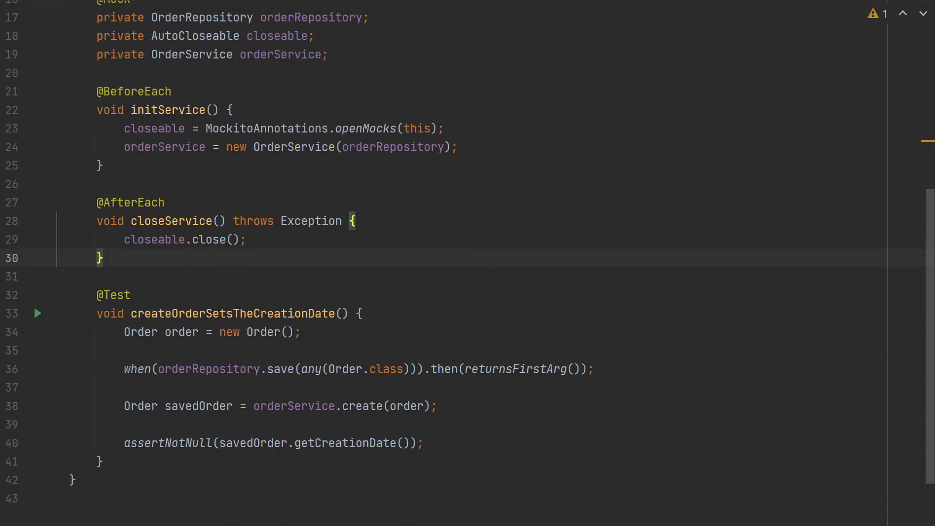
pyautogui.click(37, 313)
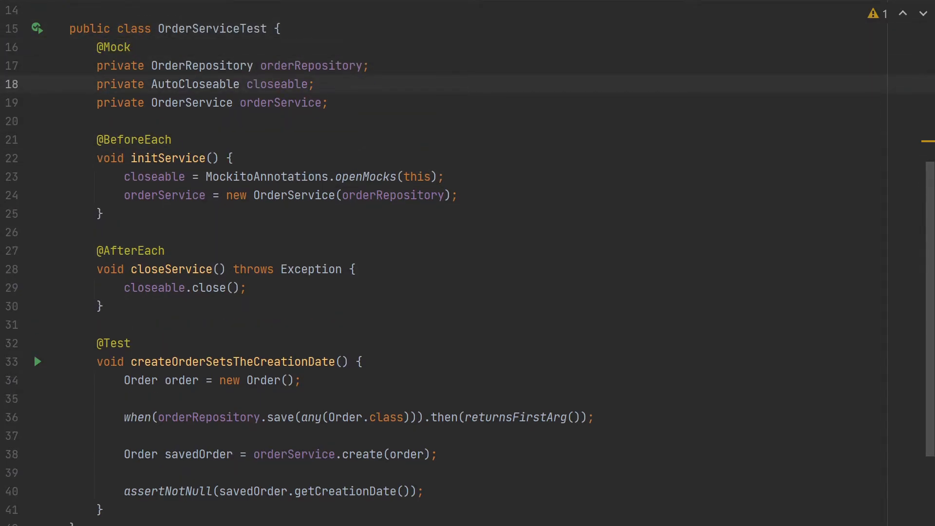
pyautogui.write('@I')
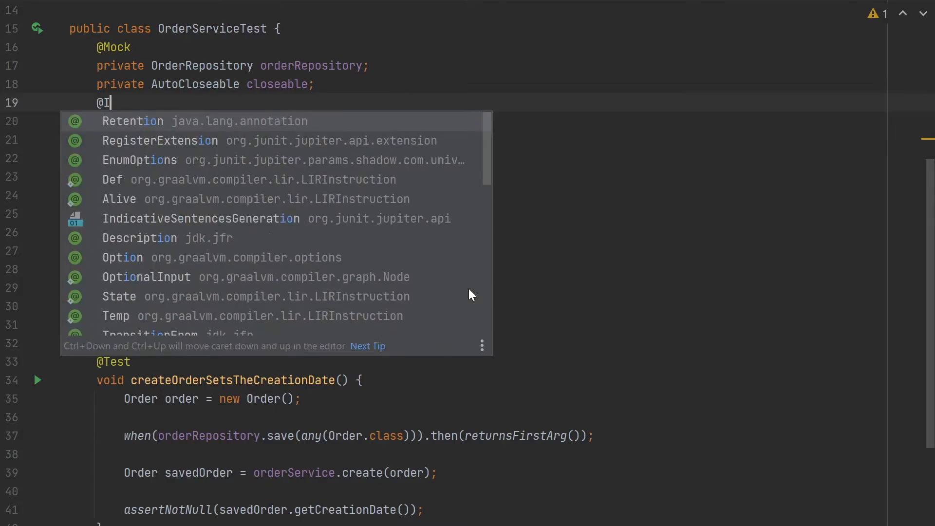
pyautogui.write('InjectMocks')
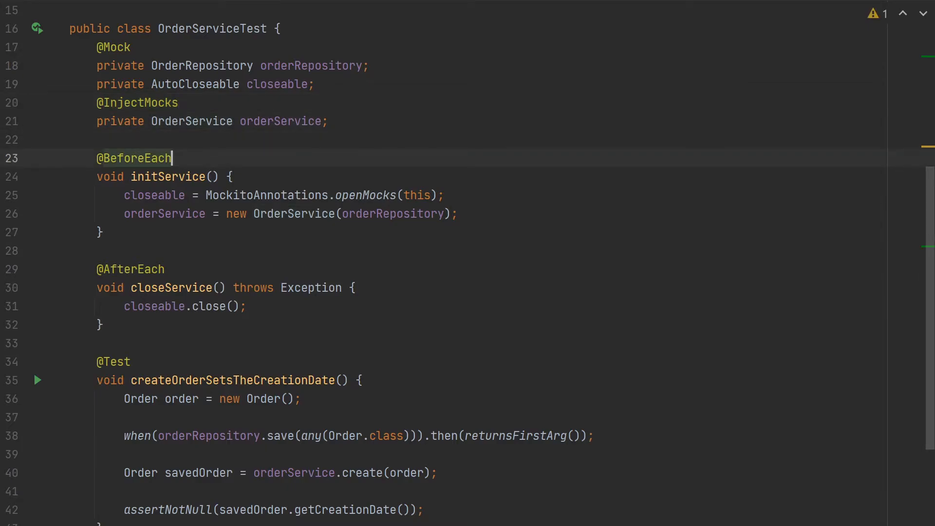
pyautogui.click(457, 213)
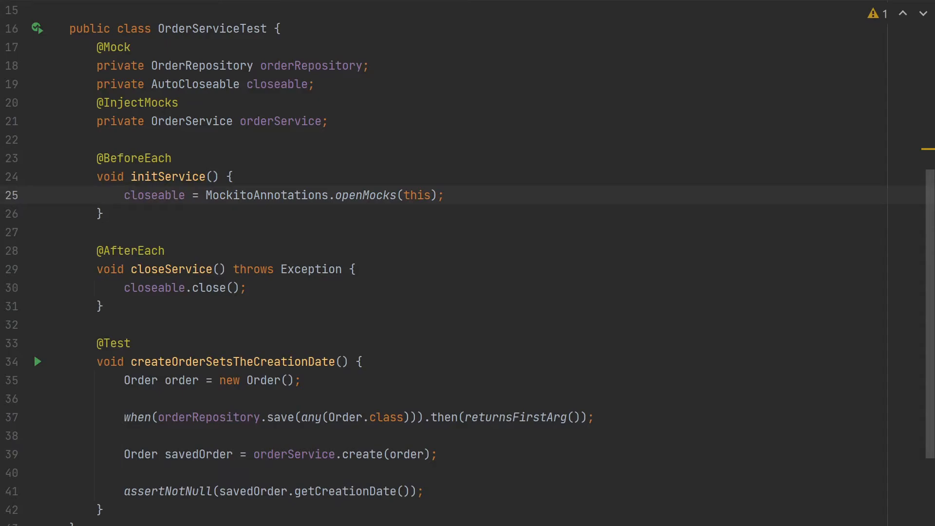
pyautogui.click(444, 195)
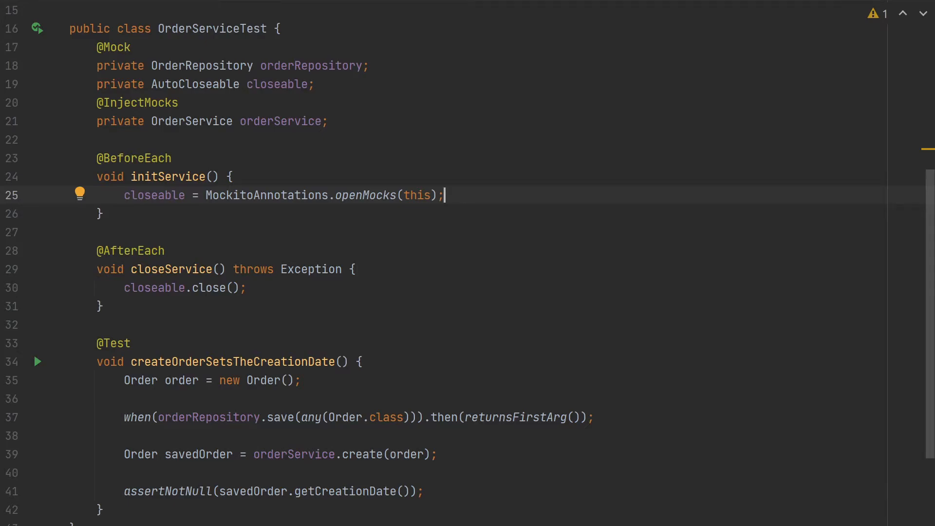
pyautogui.scroll(-3)
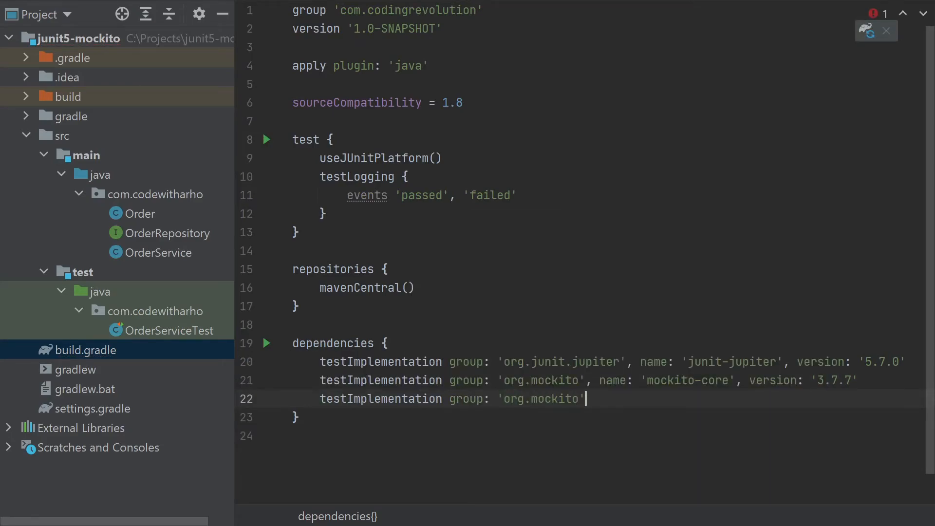
# Add testImplementation group 'org.mockito', name 'mockito-junit-jupiter', version '3.7.7' to build.gradle.
pyautogui.write(", name: 'mockito-")
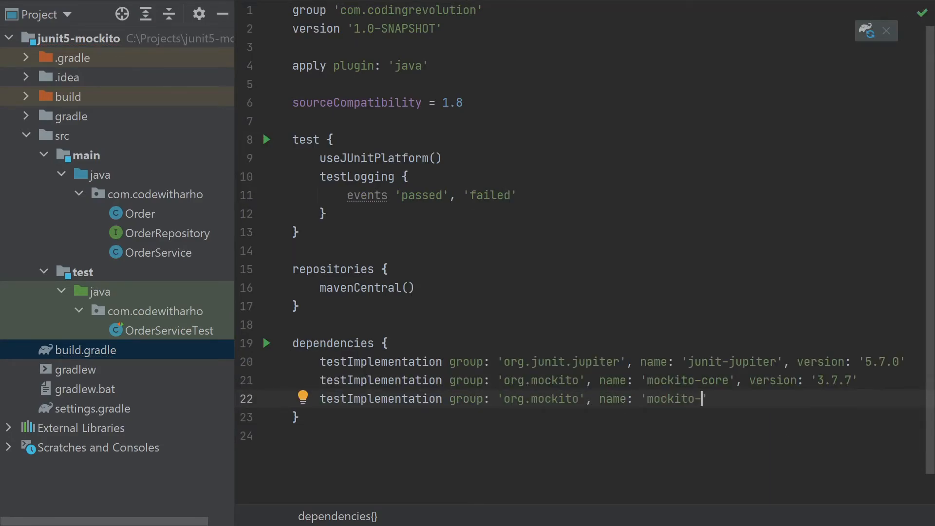
pyautogui.write("junit-jupiter',")
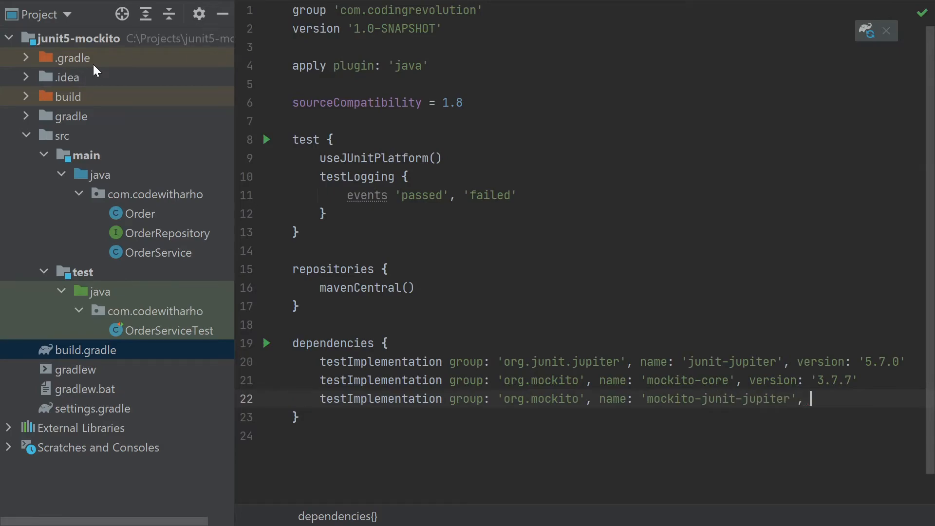
pyautogui.write("version: '3.7.7'")
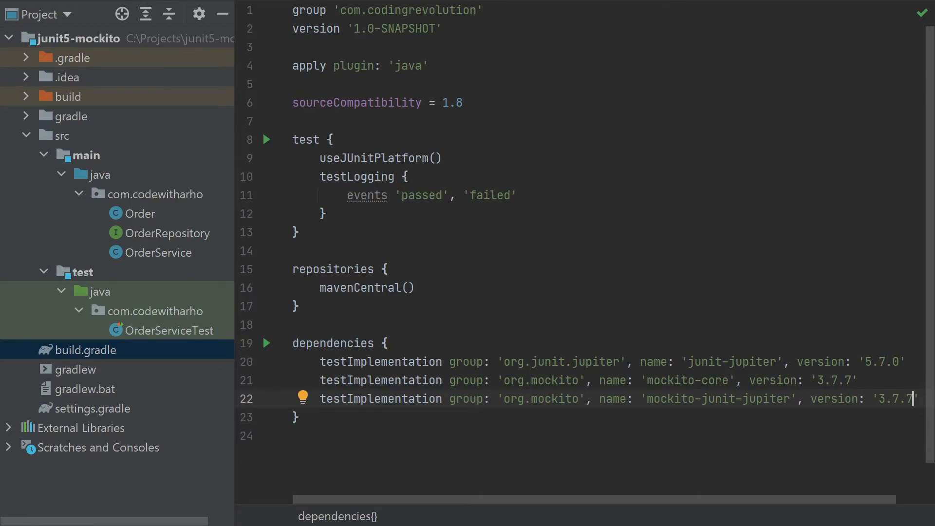
pyautogui.click(170, 330)
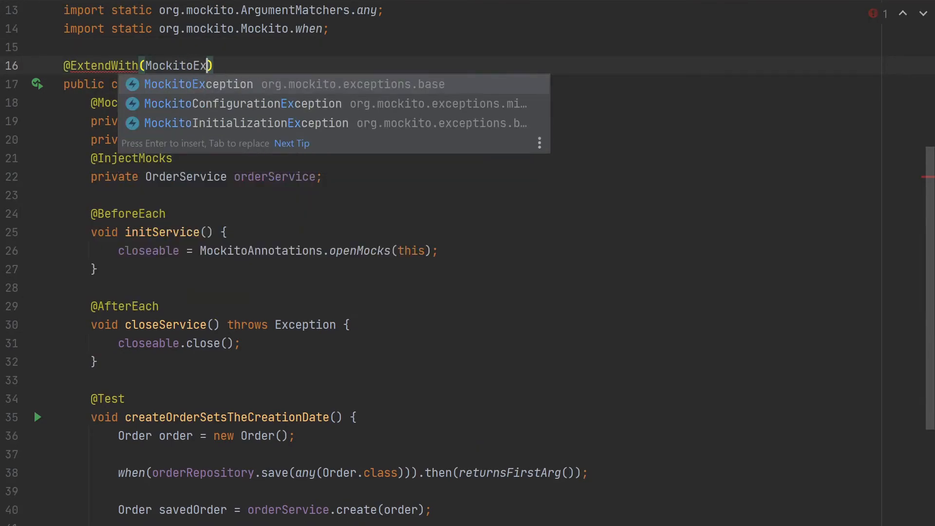
pyautogui.press('Enter')
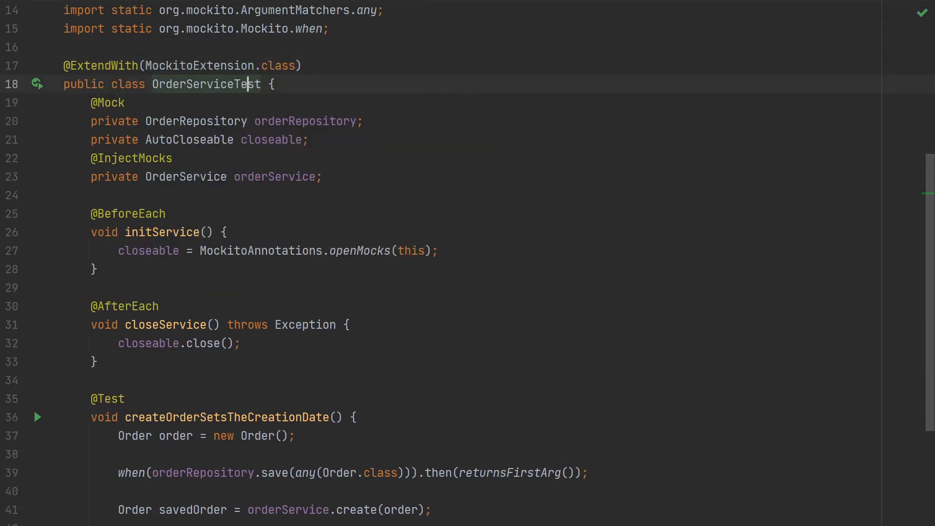
pyautogui.click(244, 140)
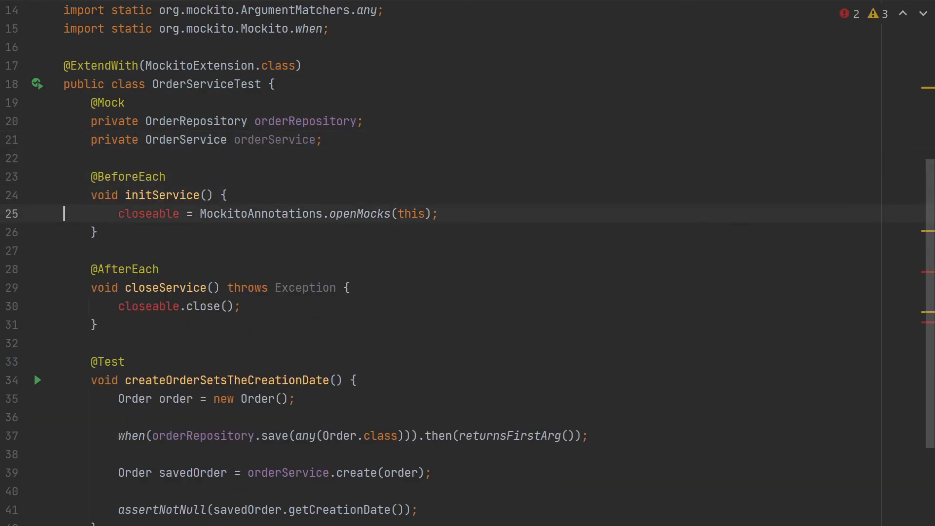
pyautogui.write('orderServi')
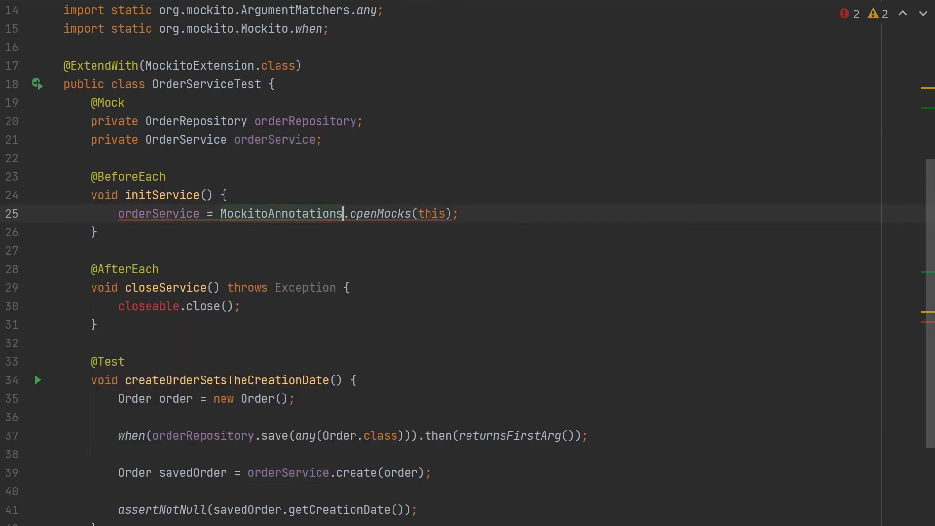
pyautogui.write('new OrderService(orderRepository);')
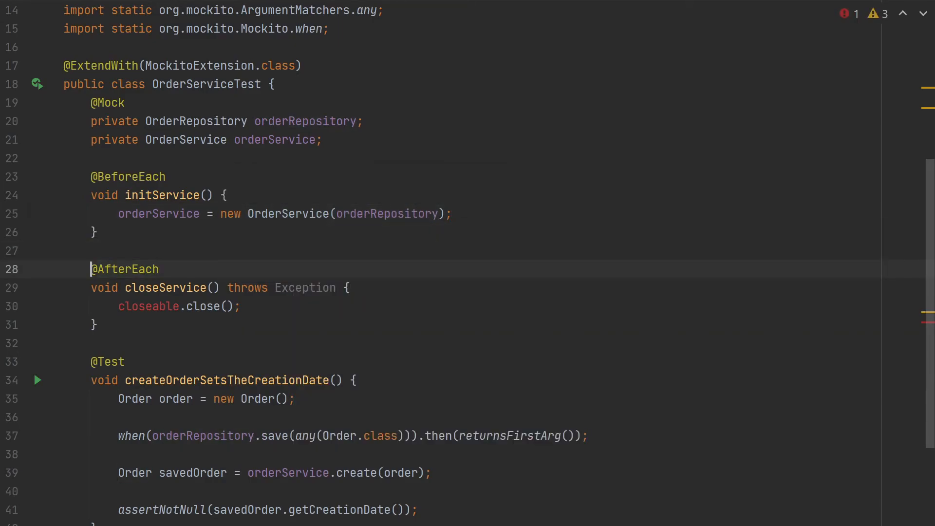
pyautogui.press('Delete')
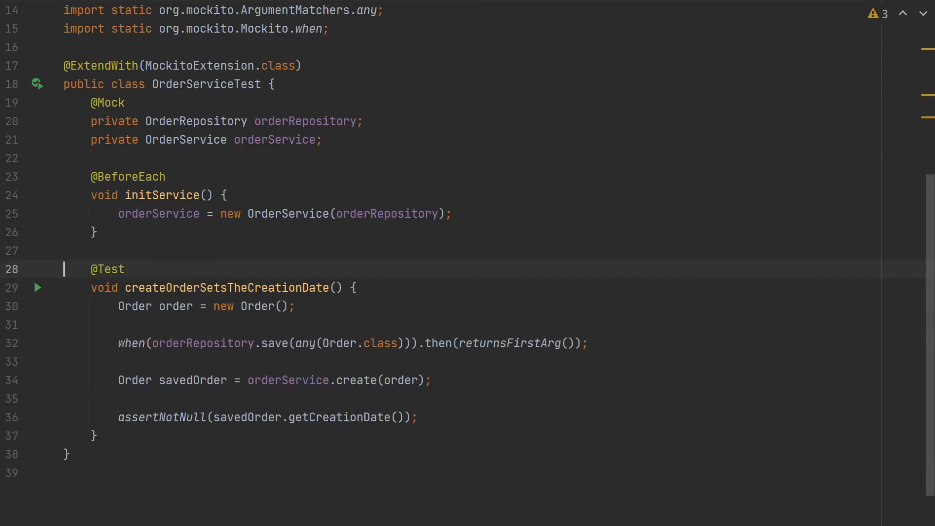
pyautogui.click(37, 287)
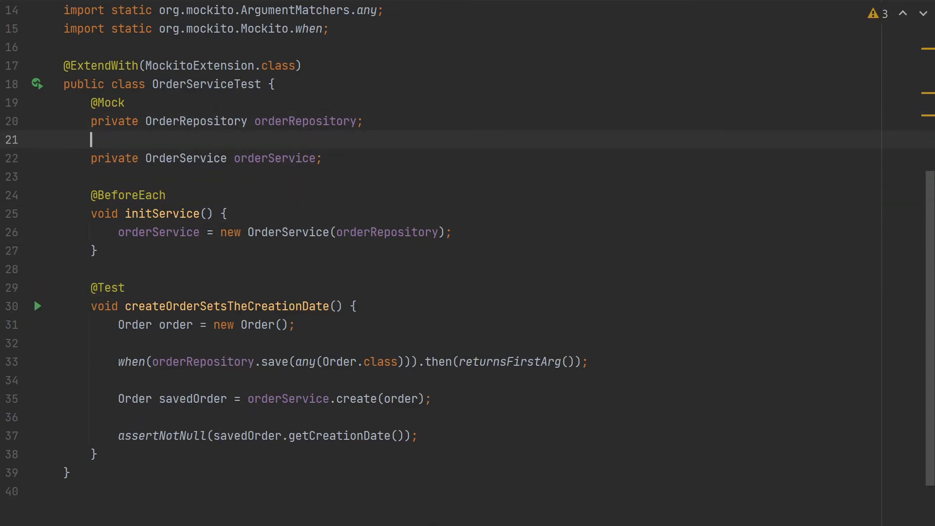
pyautogui.write('@InjectMocks')
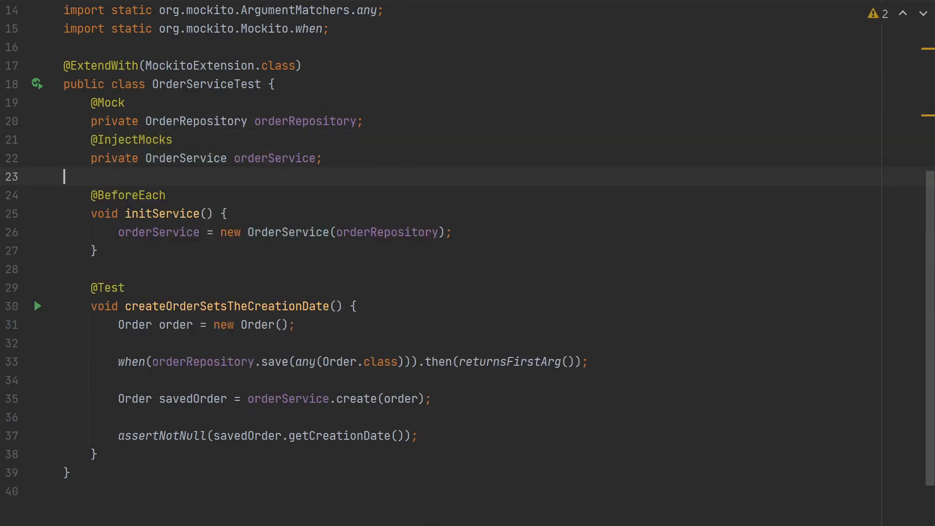